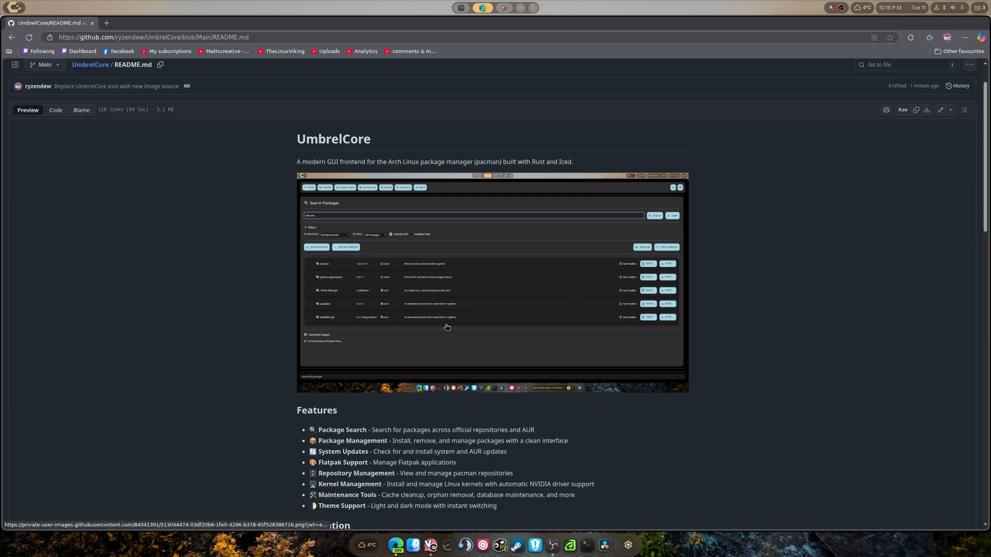
pyautogui.moveTo(267, 315)
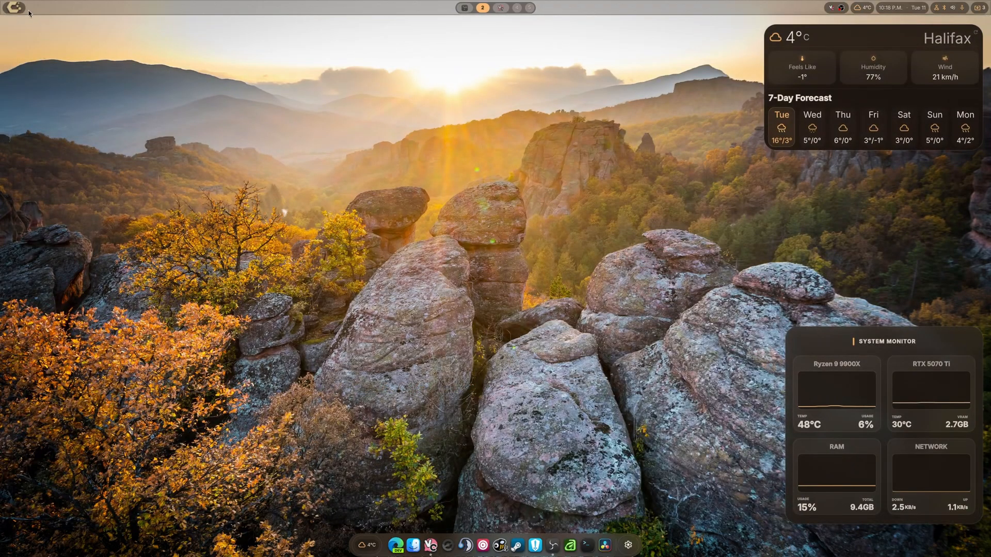
# Launch UmbrelCore from the application launcher after leaving the GitHub README in Edge.
pyautogui.click(14, 7)
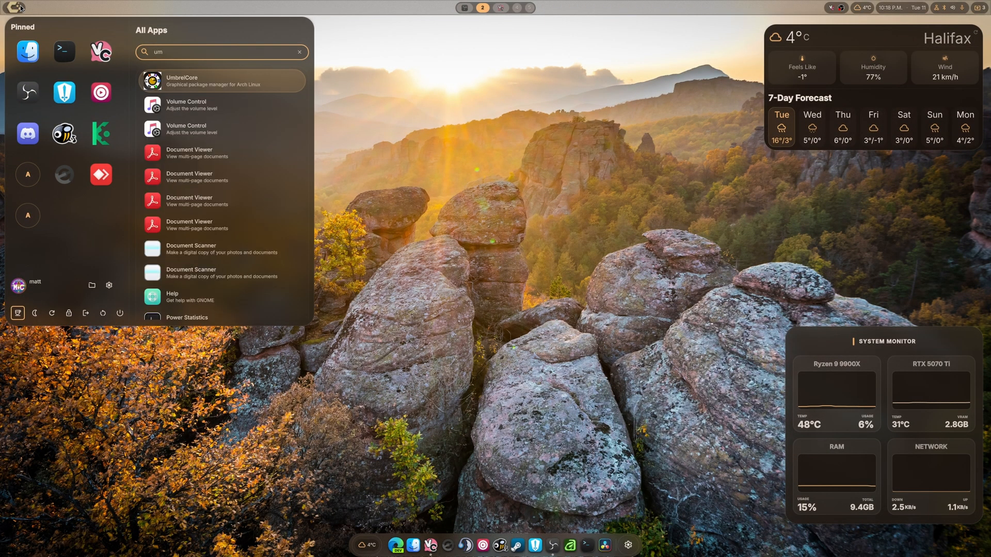
pyautogui.click(152, 82)
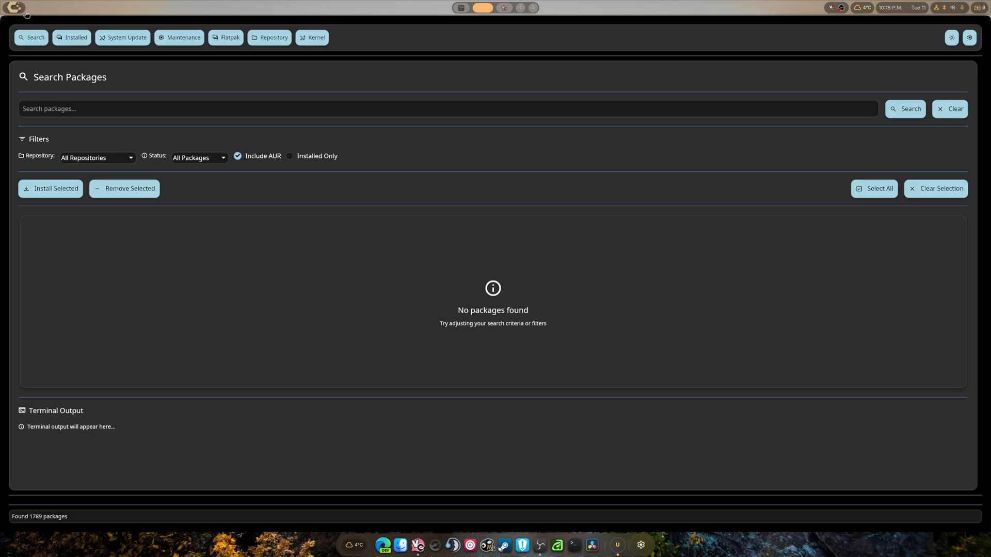
# Search packages for 'dis' and browse through the matching results.
pyautogui.write('discord')
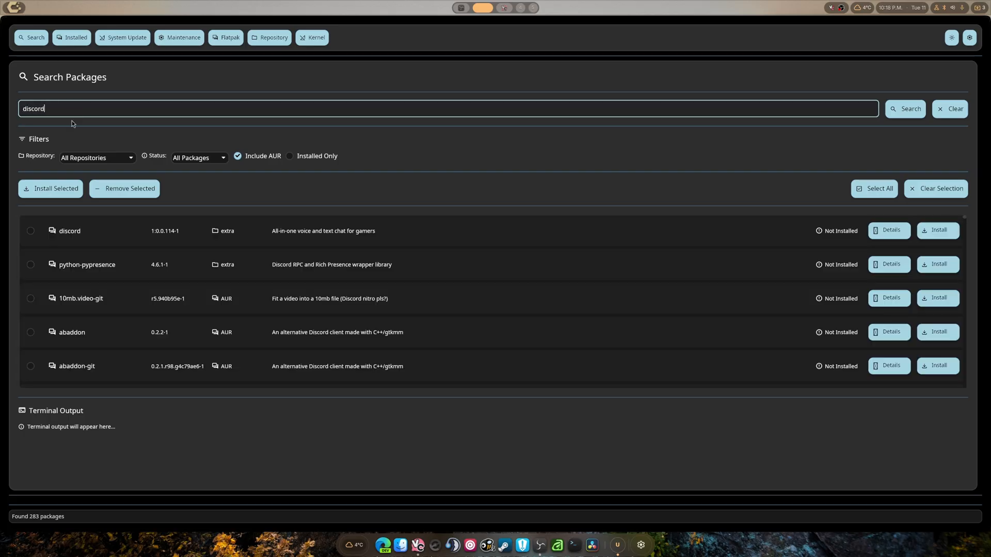
pyautogui.scroll(-3)
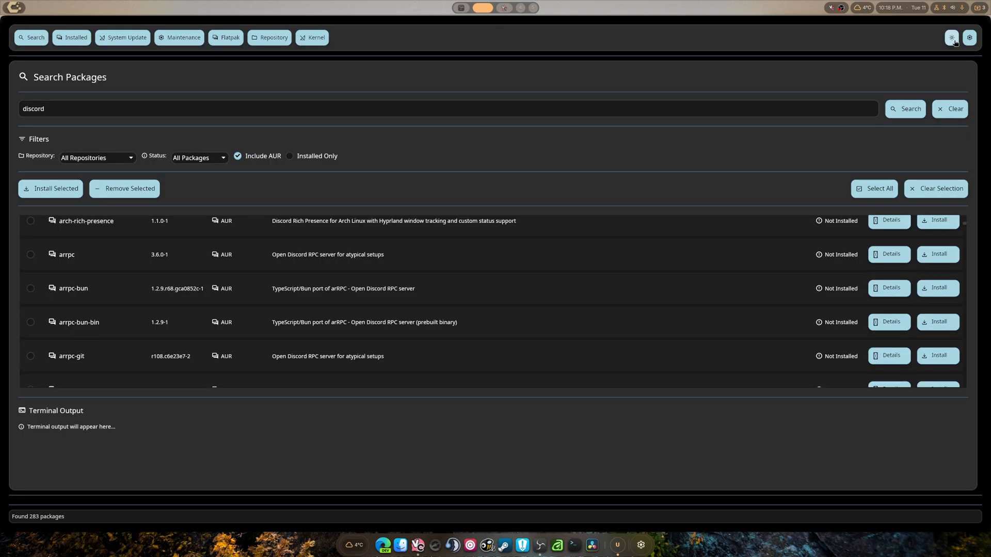
pyautogui.click(968, 38)
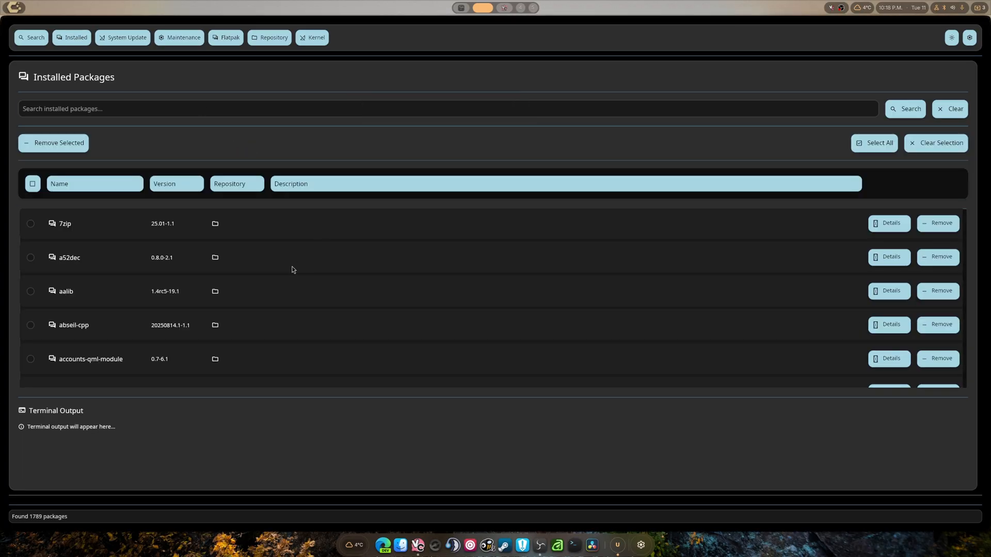
# Filter installed packages for discord to find discord-canary, then view System Update.
pyautogui.click(107, 109)
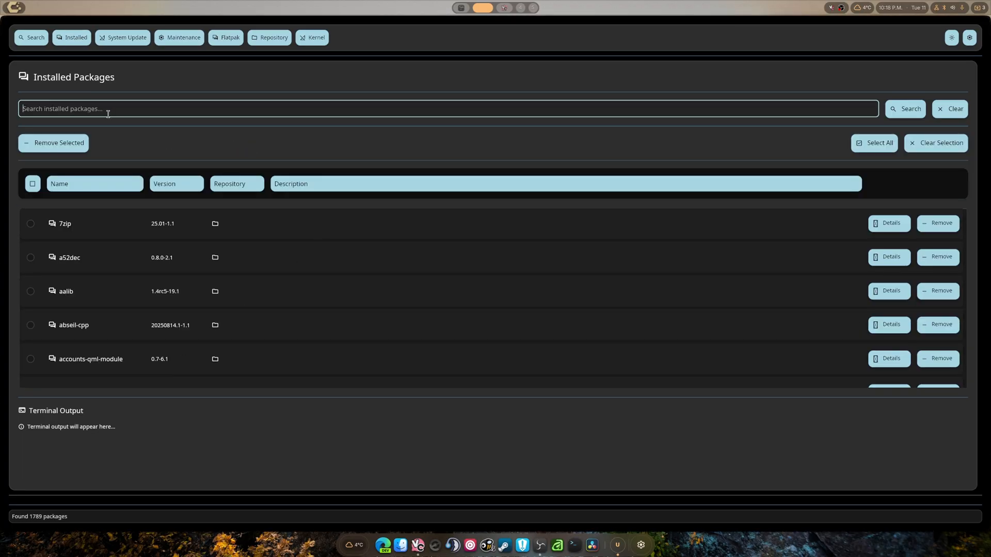
pyautogui.write('discord')
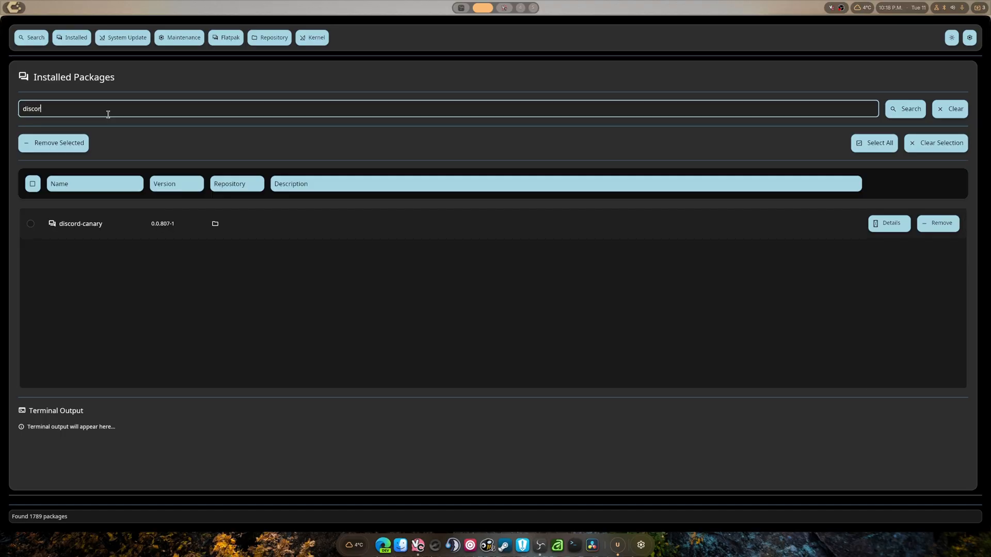
pyautogui.click(123, 37)
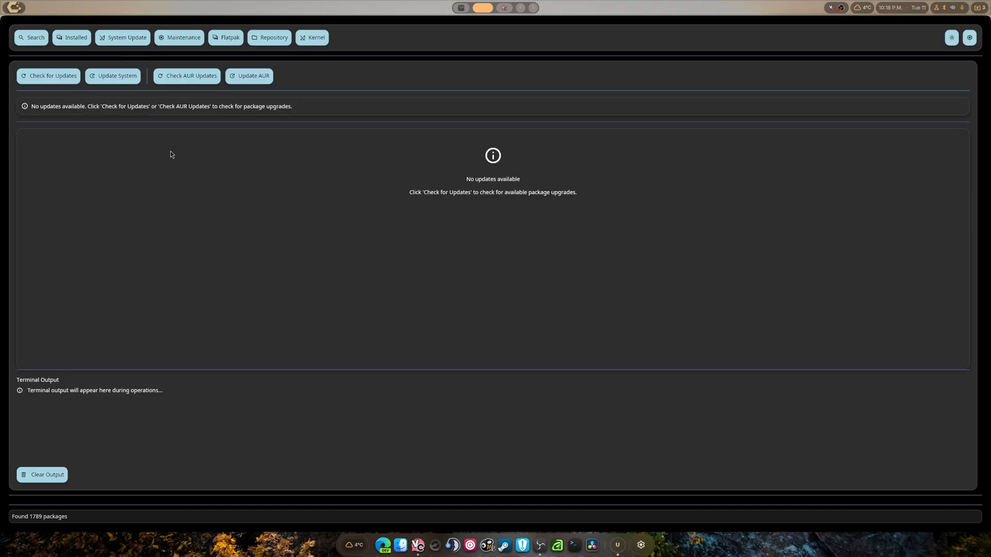
# Find the scx-manager and scx-scheds updates and start installing them, authenticating with the password.
pyautogui.click(49, 76)
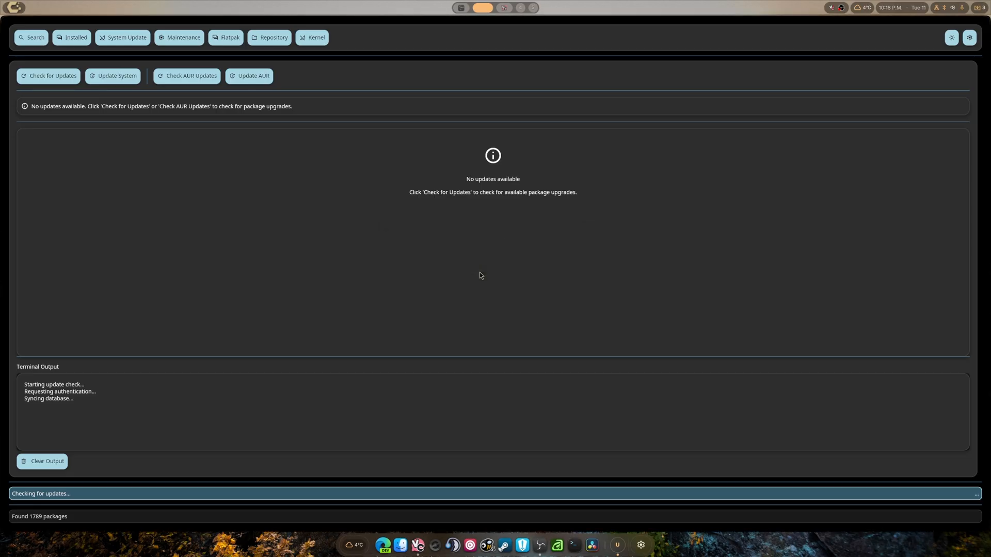
pyautogui.click(49, 76)
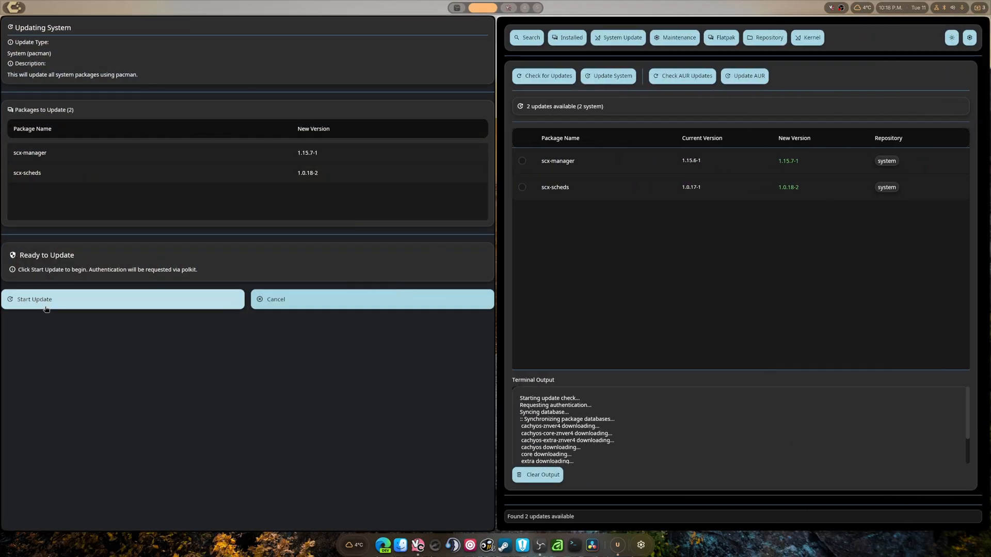
pyautogui.click(34, 299)
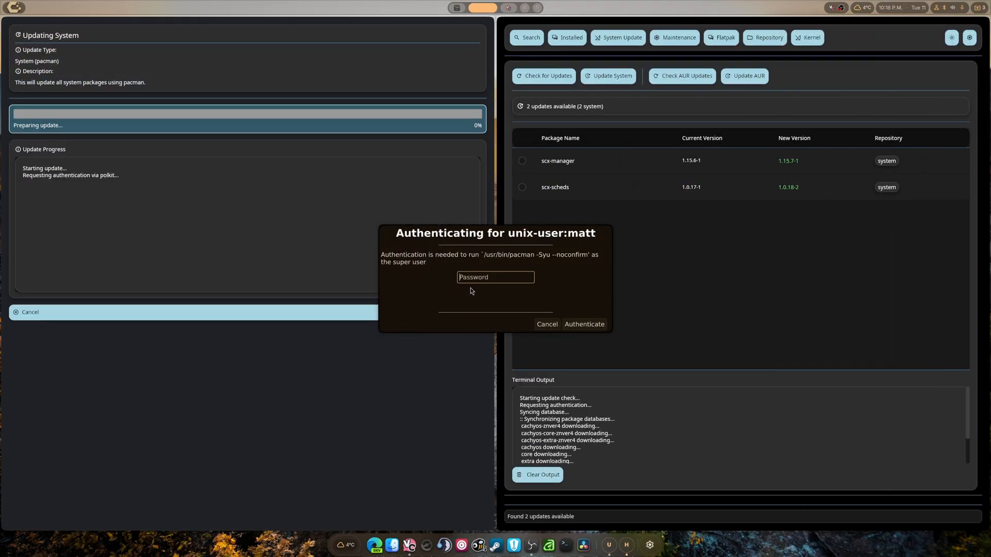
pyautogui.write('password')
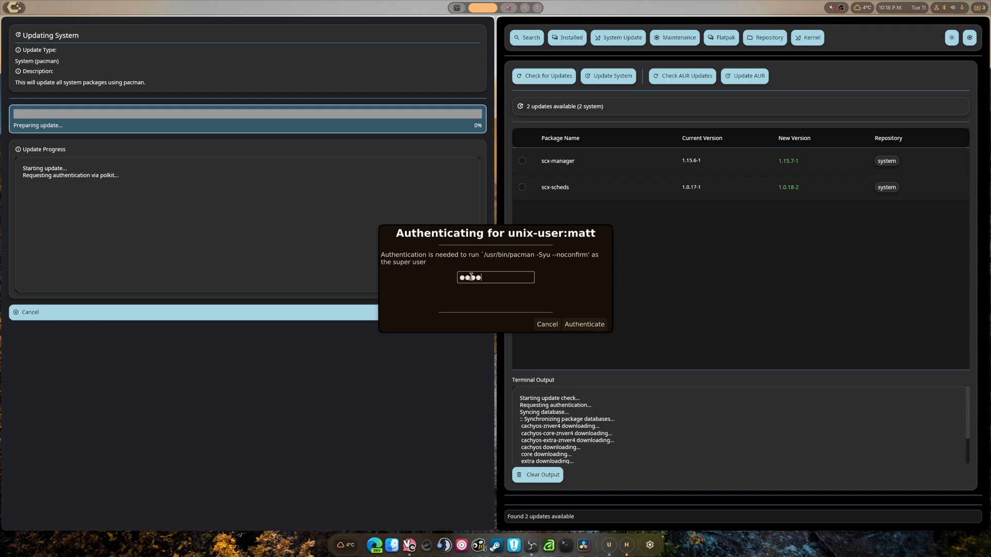
pyautogui.click(583, 325)
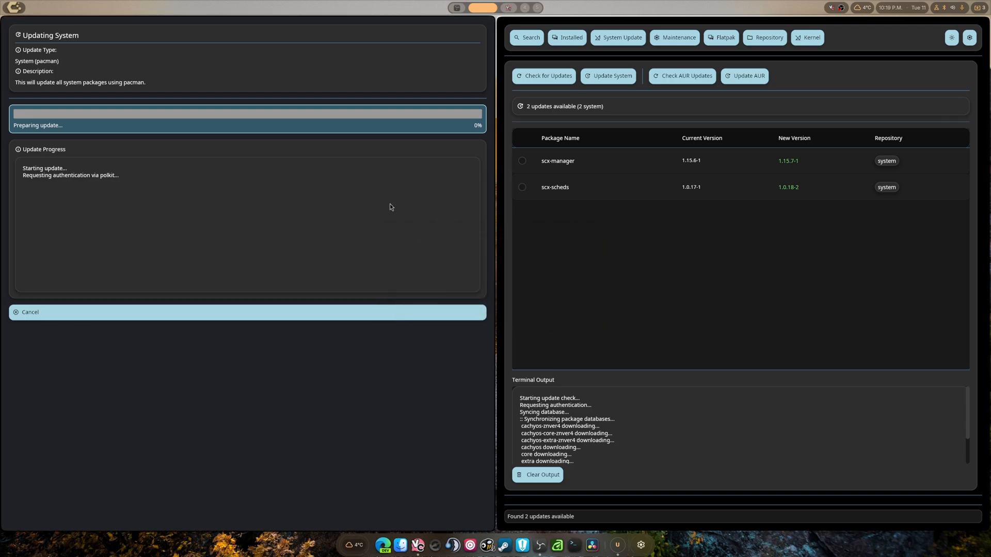
pyautogui.moveTo(42, 121)
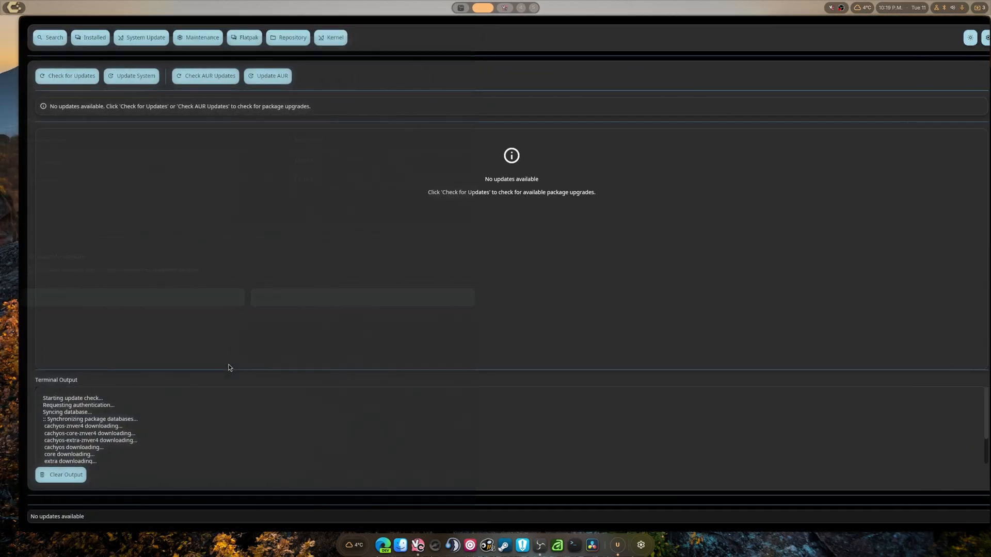
# Check for AUR updates, dismissing the authentication prompt.
pyautogui.click(205, 76)
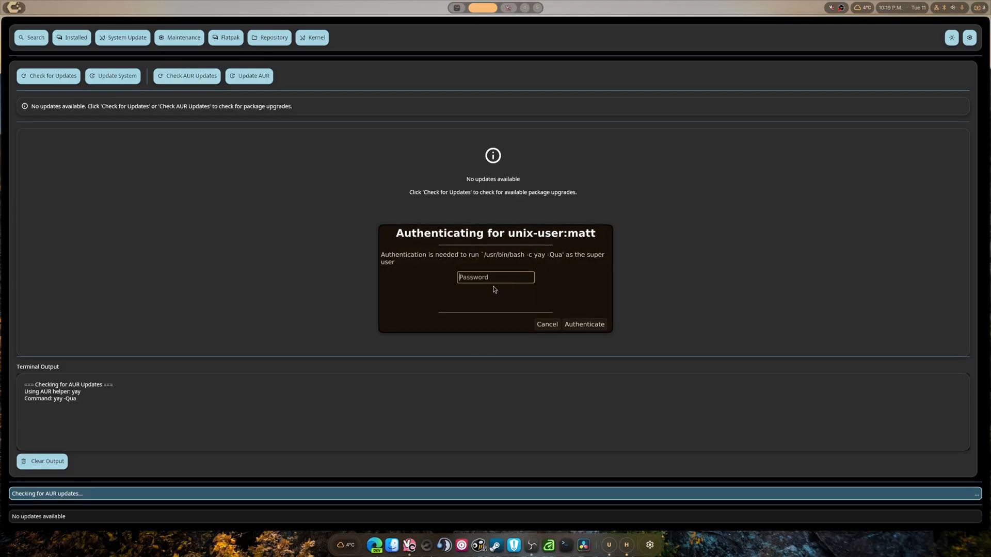
pyautogui.click(546, 324)
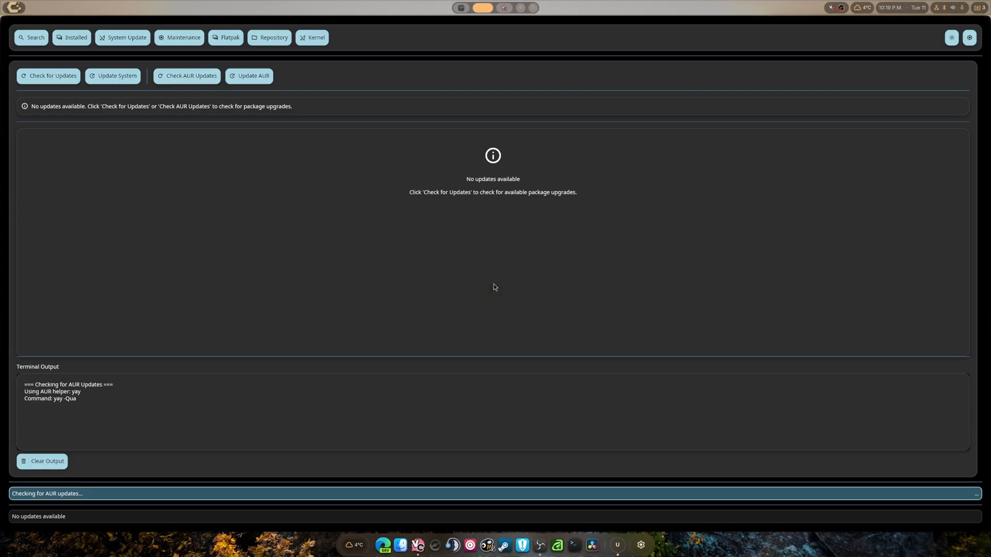
pyautogui.click(186, 76)
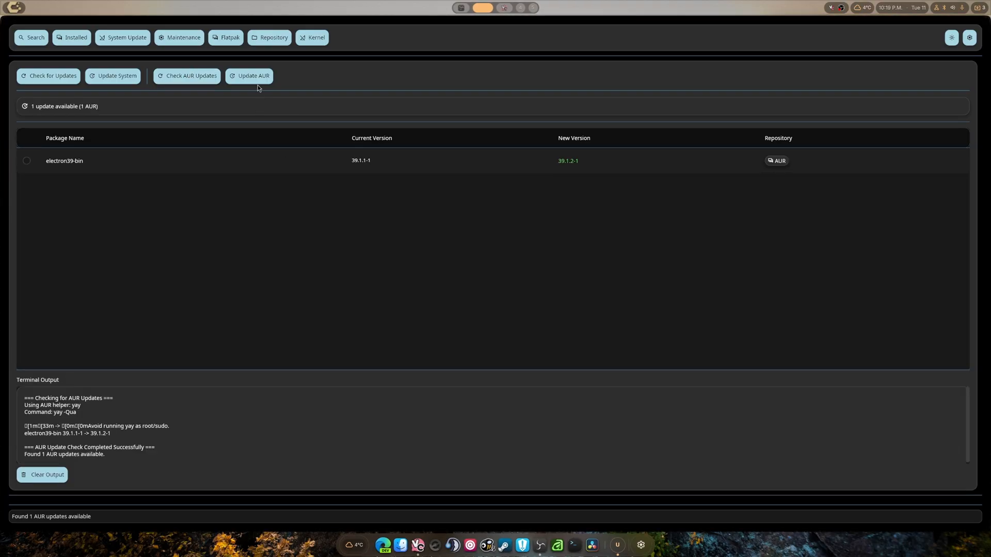
# Start then cancel the AUR update, authenticating the check that finds electron39-bin 39.1.2-1.
pyautogui.click(249, 76)
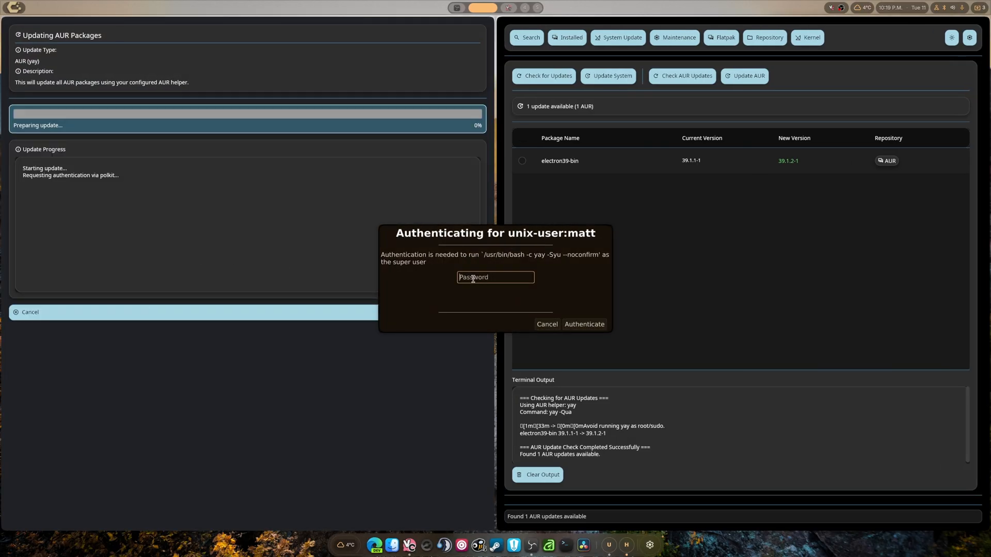
pyautogui.click(546, 324)
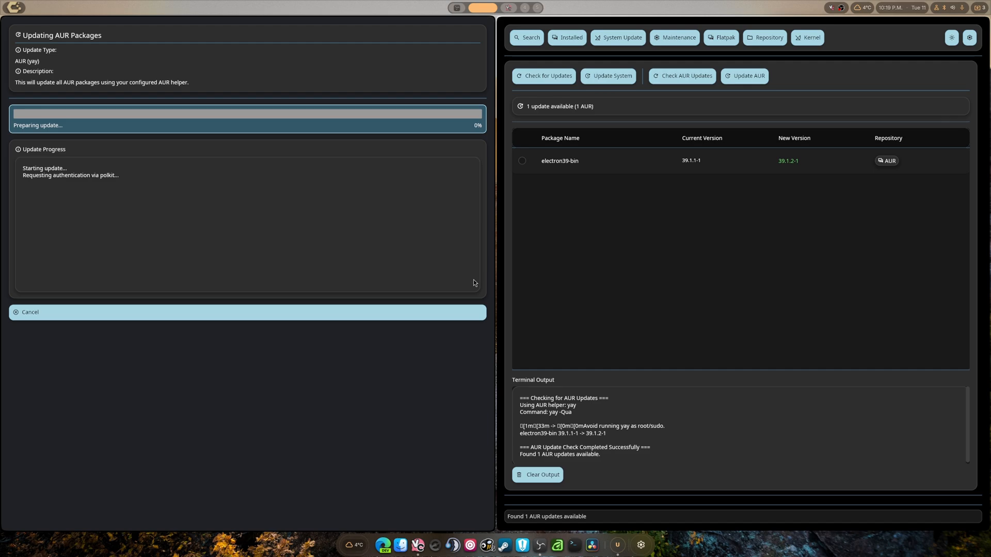
pyautogui.moveTo(402, 216)
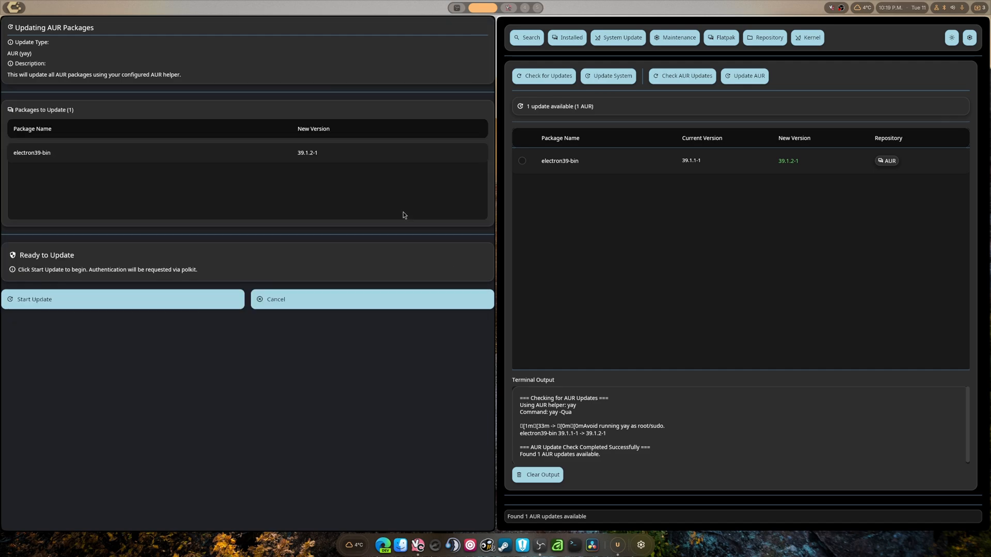
pyautogui.click(276, 299)
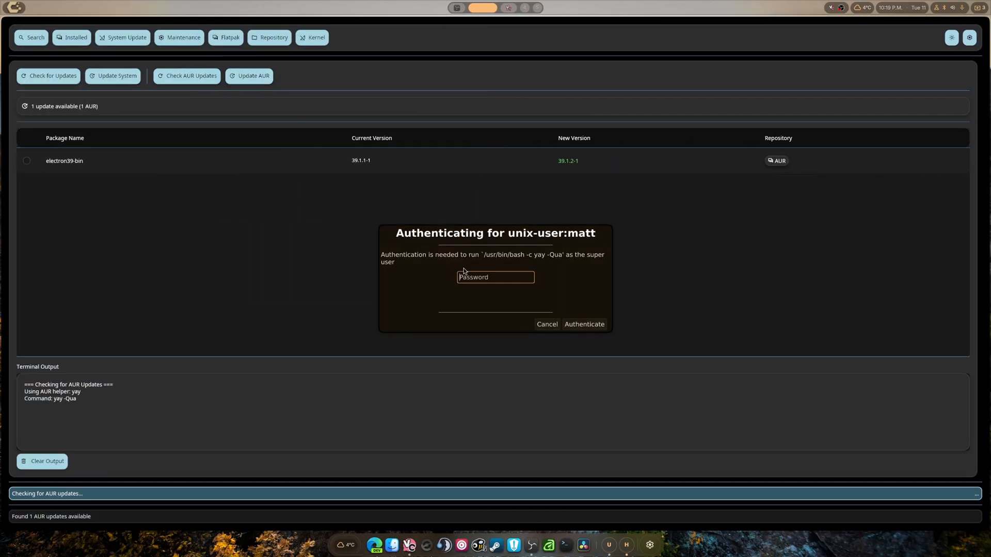
pyautogui.write('password')
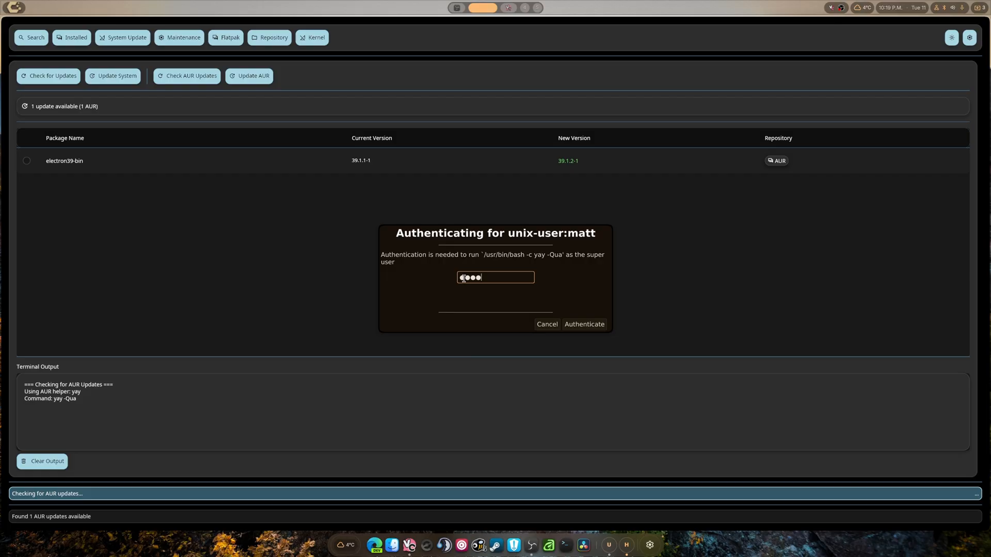
pyautogui.click(584, 324)
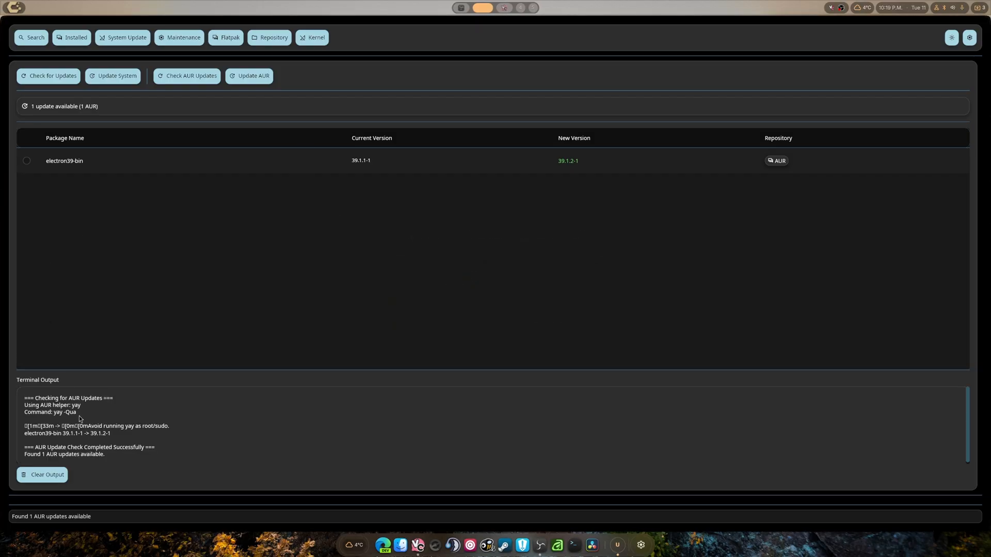
pyautogui.moveTo(144, 289)
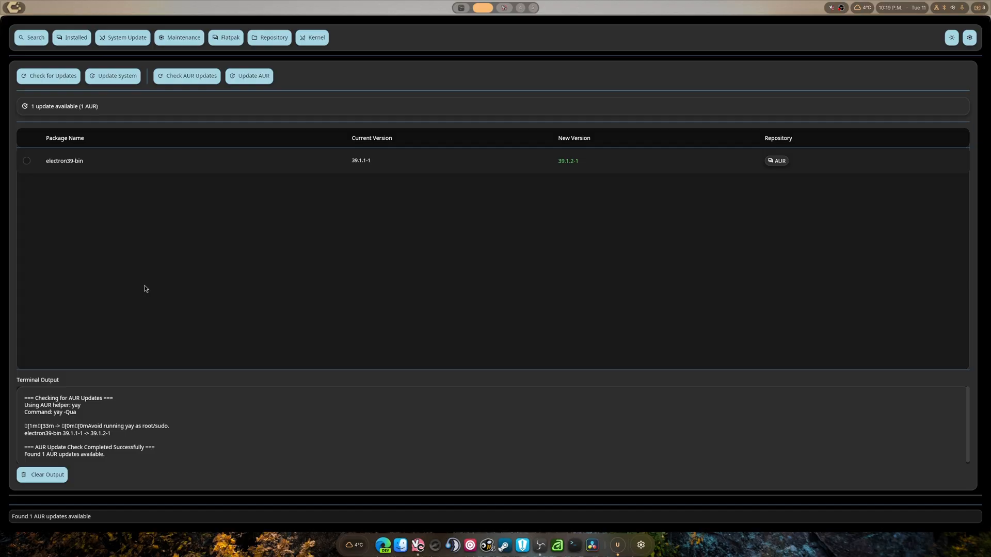
pyautogui.moveTo(248, 342)
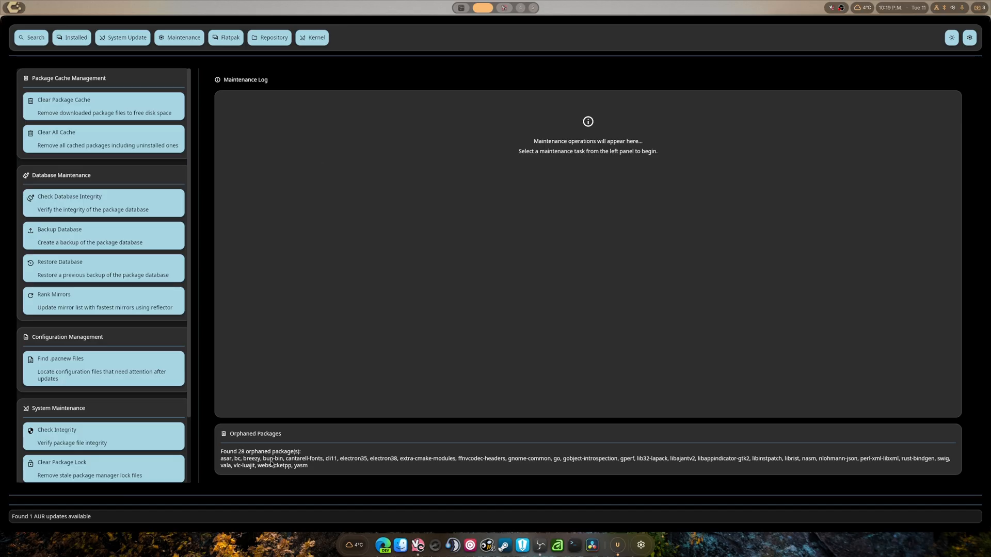
pyautogui.moveTo(108, 360)
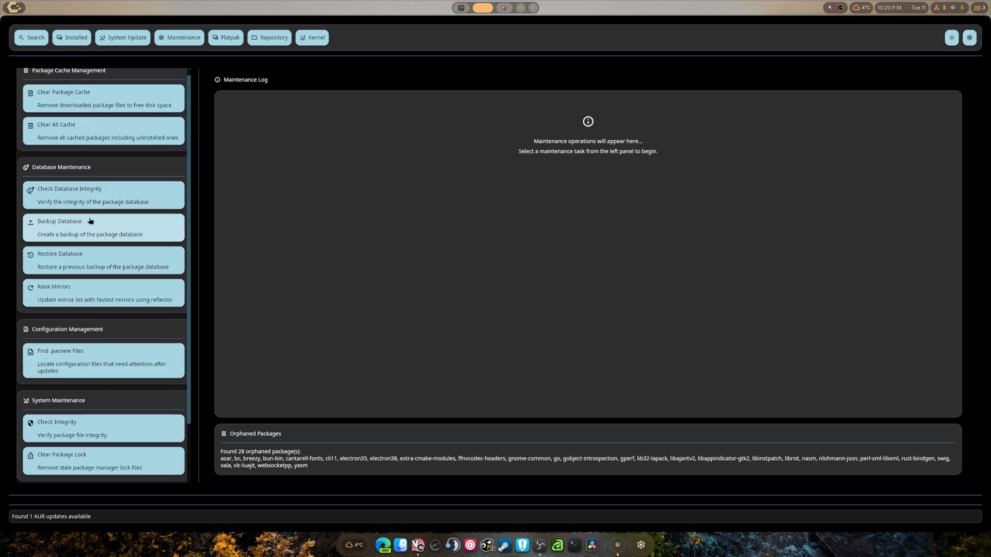
# Scroll the maintenance list showing 28 orphaned packages such as asar and electron35.
pyautogui.scroll(-3)
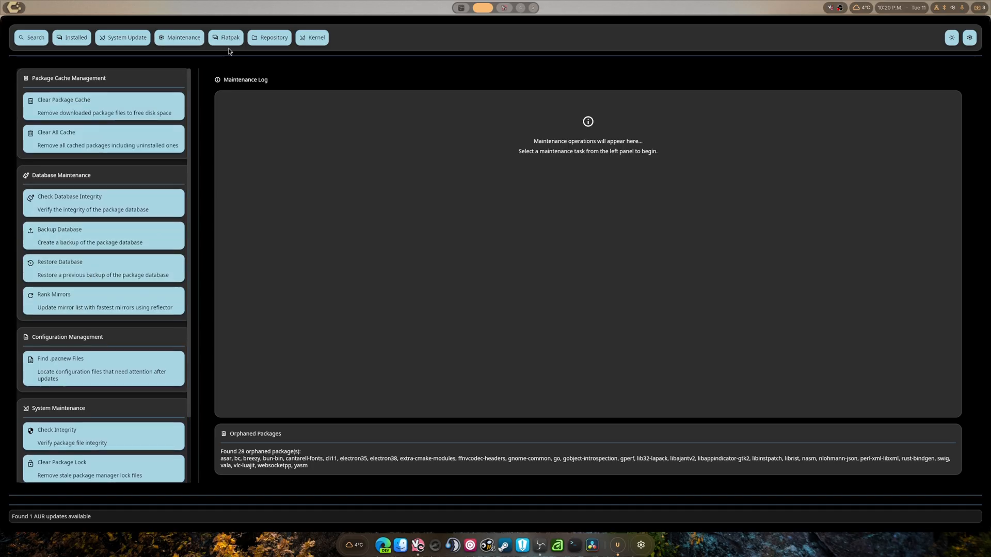
# Search Flatpak for discord and scroll the 34 results, including Equibop, Vesktop and Qtcord.
pyautogui.click(226, 38)
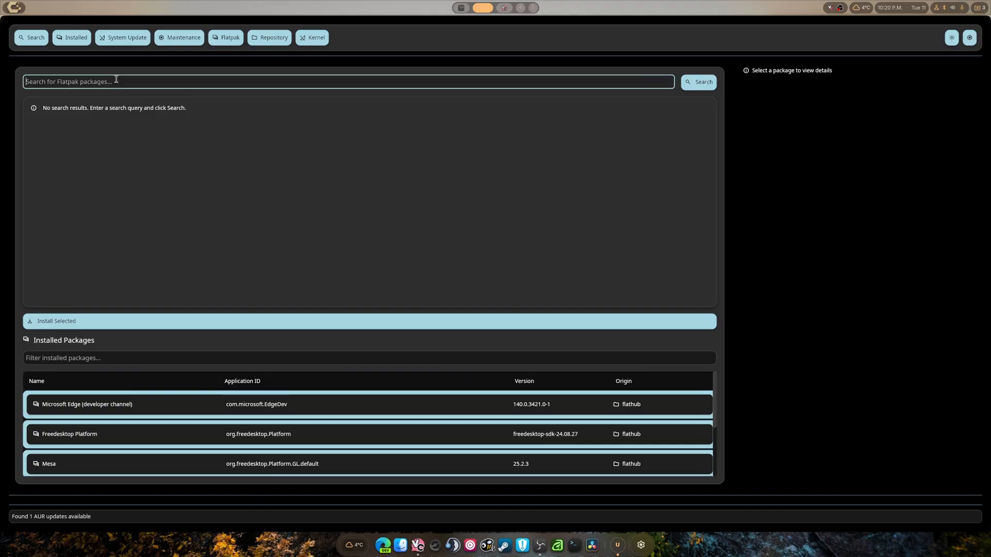
pyautogui.write('discord')
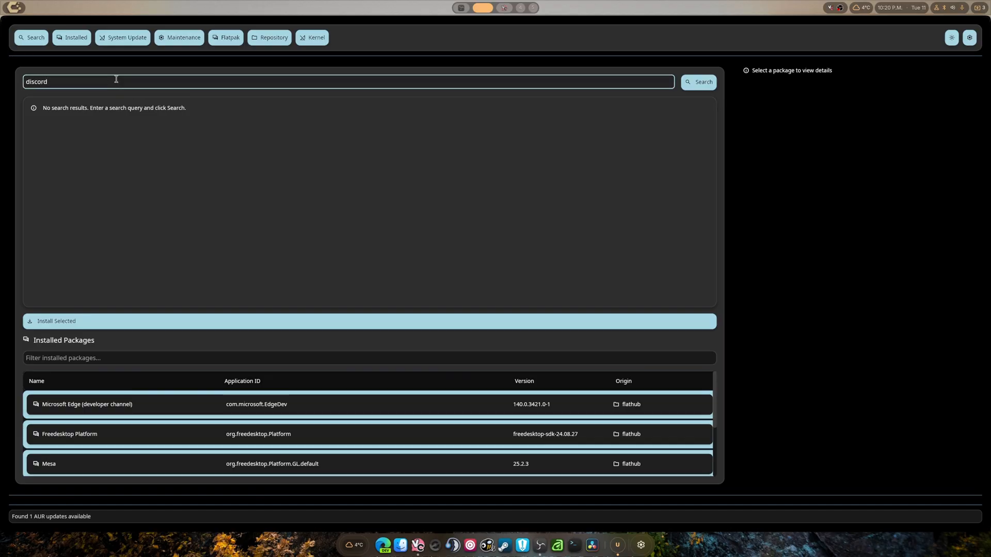
pyautogui.click(698, 82)
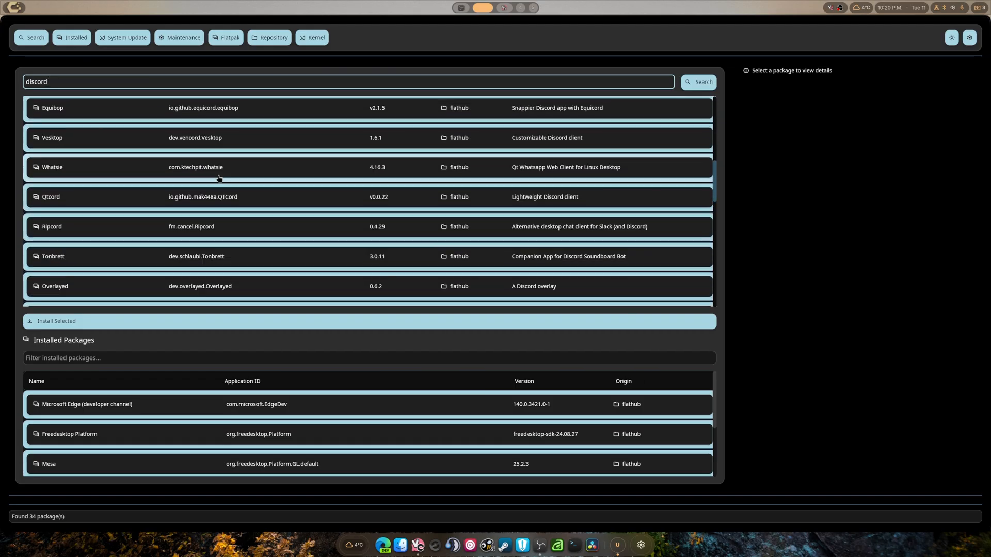
pyautogui.scroll(-3)
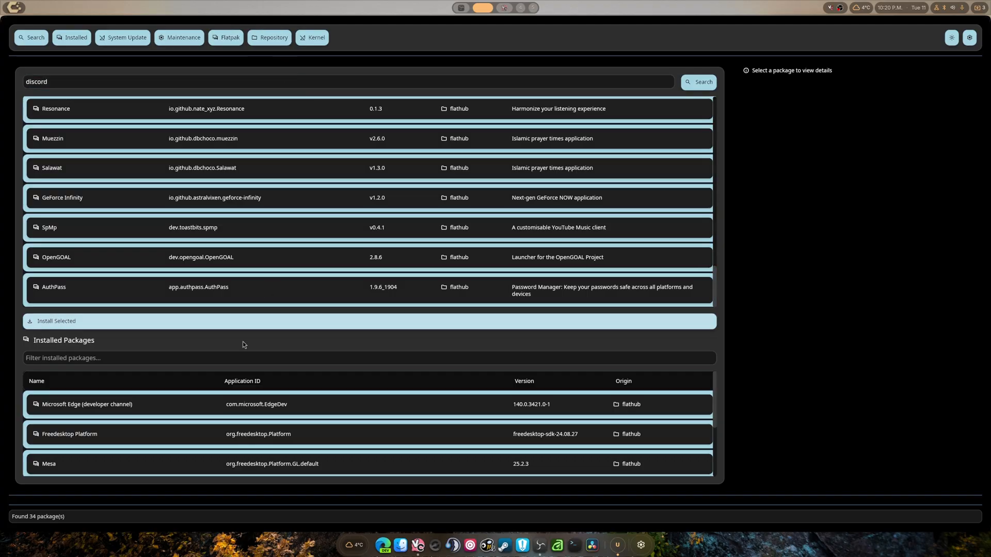
# Open details for the installed Microsoft Edge developer Flatpak, version 140.0.3421.0-1.
pyautogui.click(88, 404)
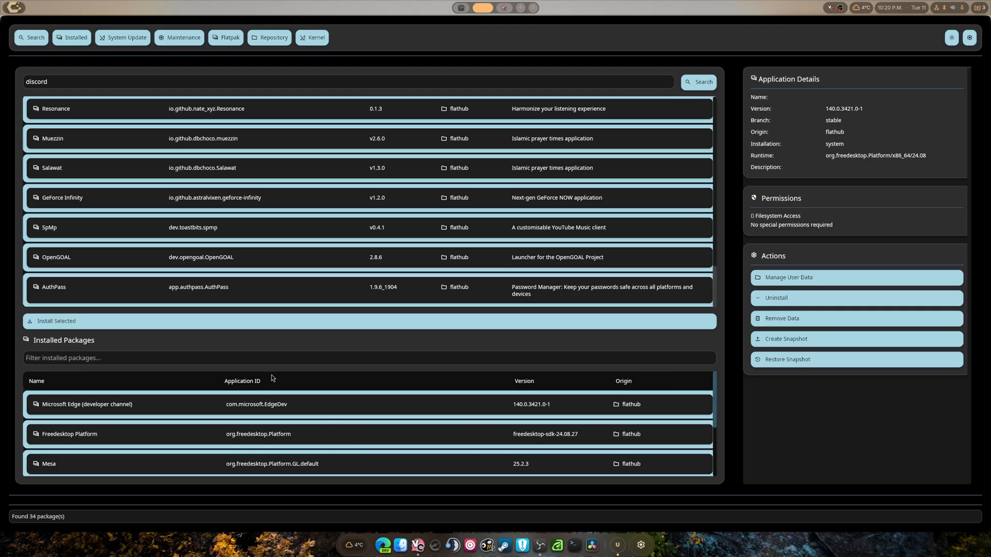
pyautogui.moveTo(825, 444)
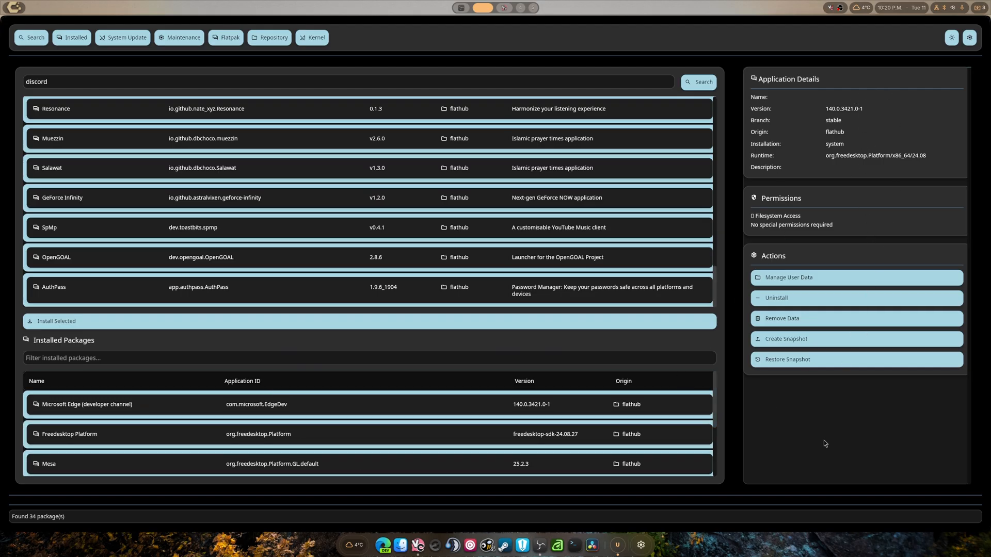
pyautogui.moveTo(830, 434)
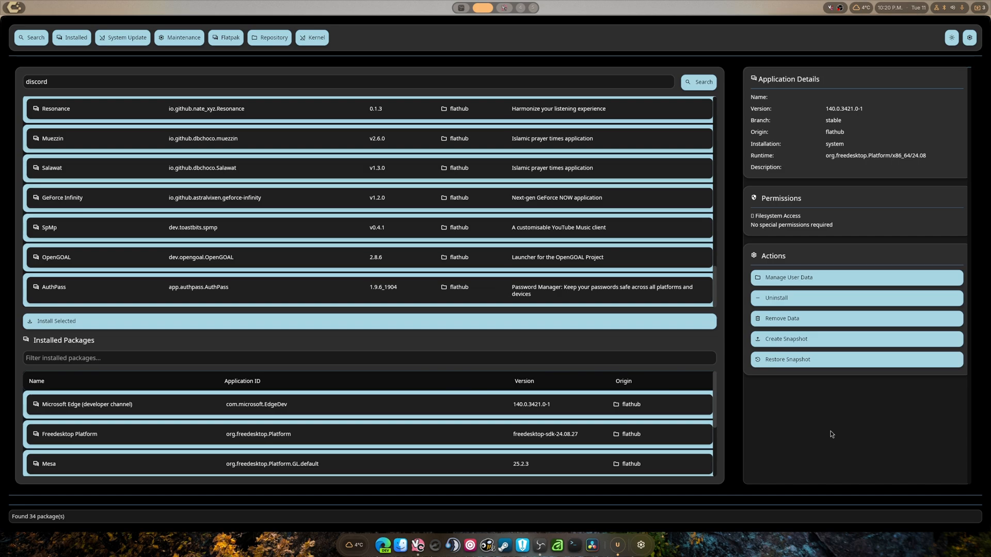
pyautogui.moveTo(754, 382)
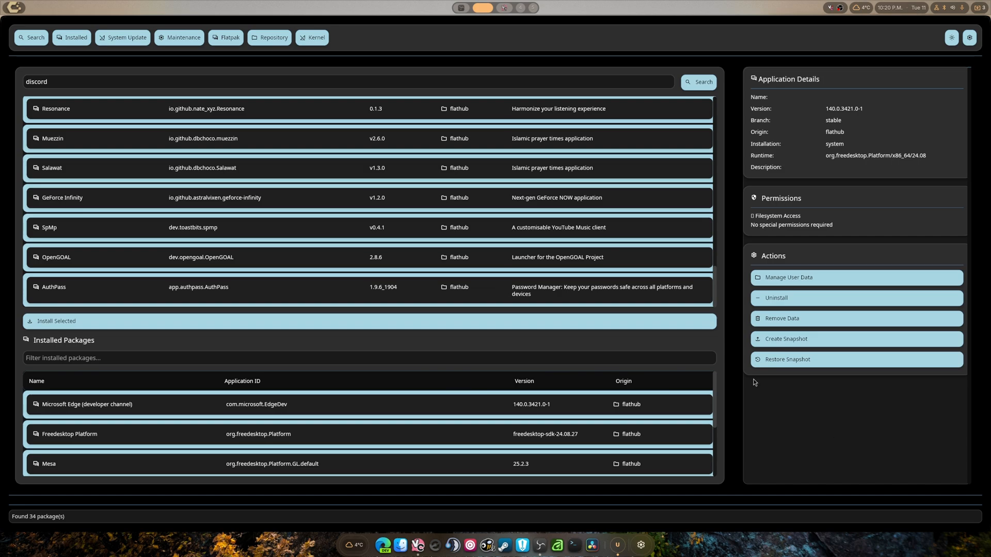
# Show the Repository page listing eight enabled repositories like cachyos, core and extra.
pyautogui.click(269, 37)
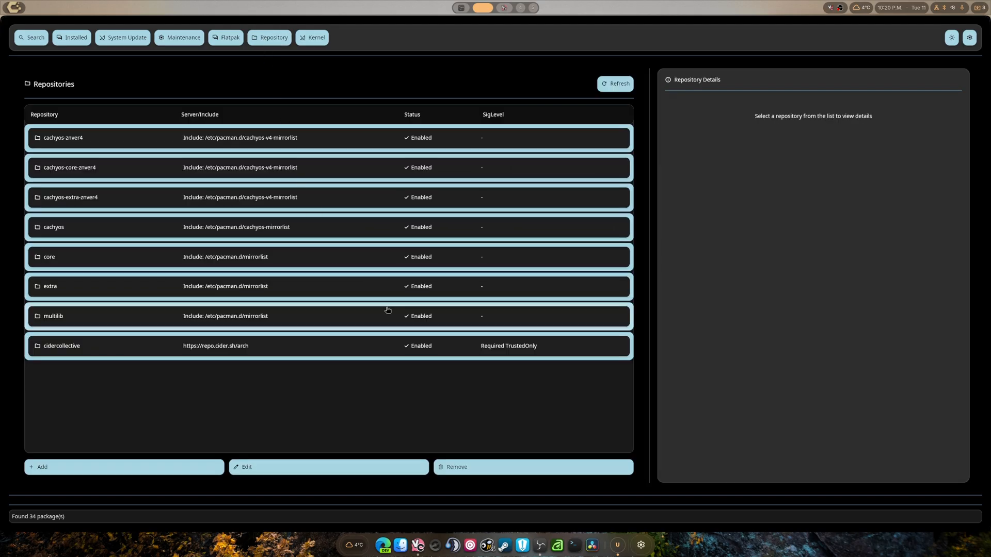
pyautogui.moveTo(383, 373)
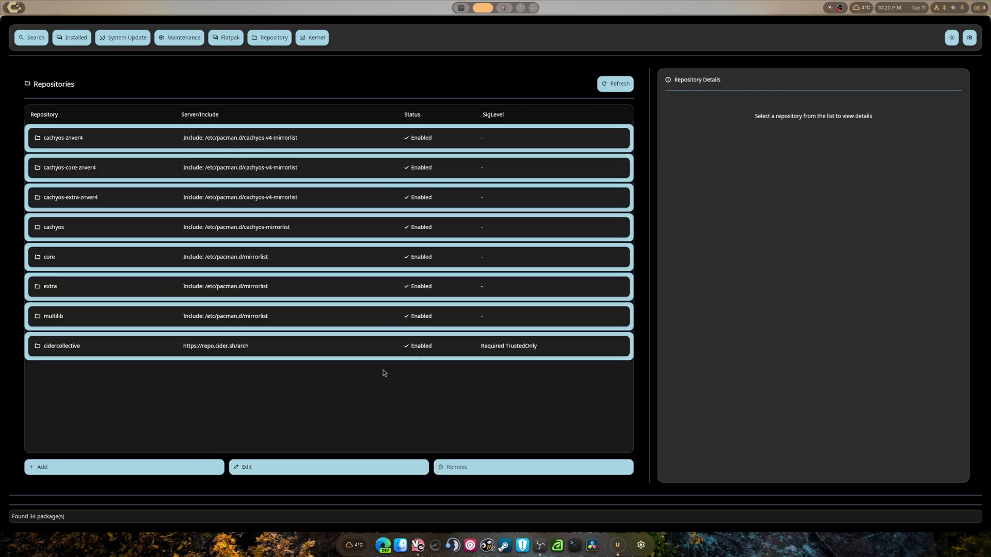
pyautogui.moveTo(386, 370)
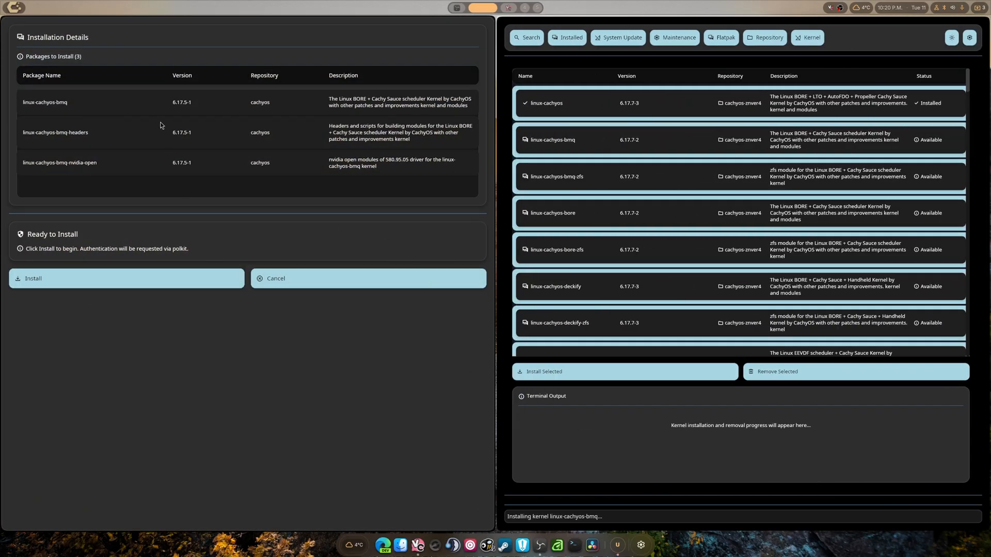
pyautogui.moveTo(54, 172)
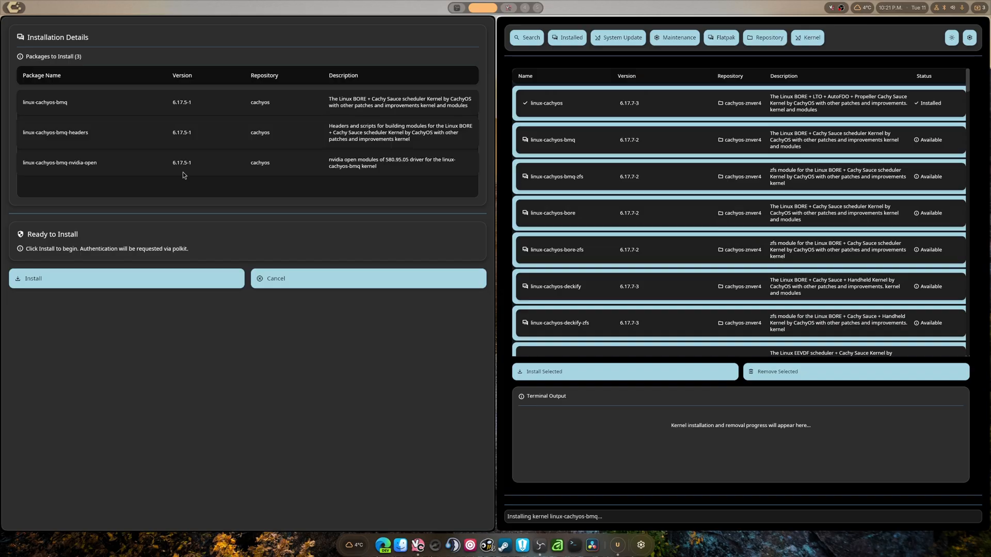
pyautogui.moveTo(82, 174)
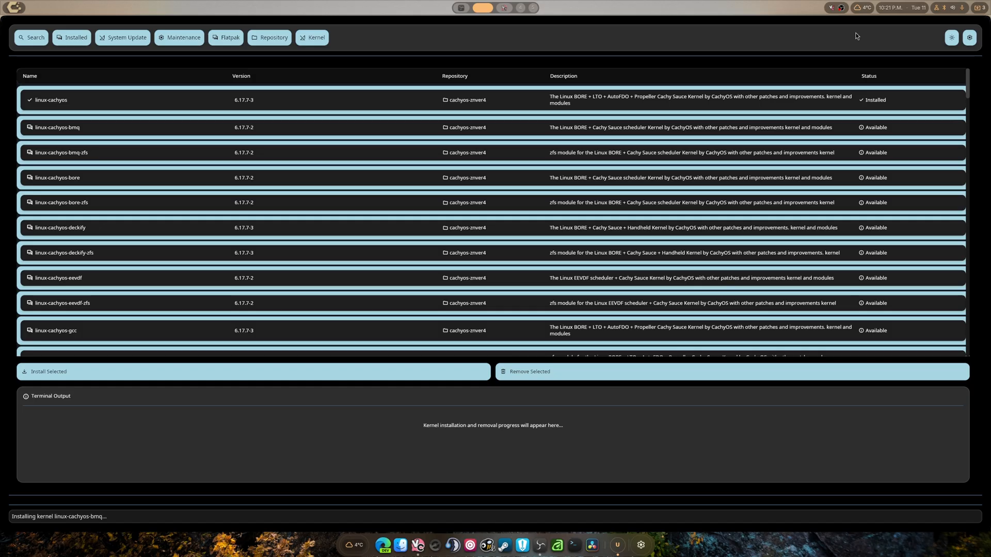
pyautogui.moveTo(496, 112)
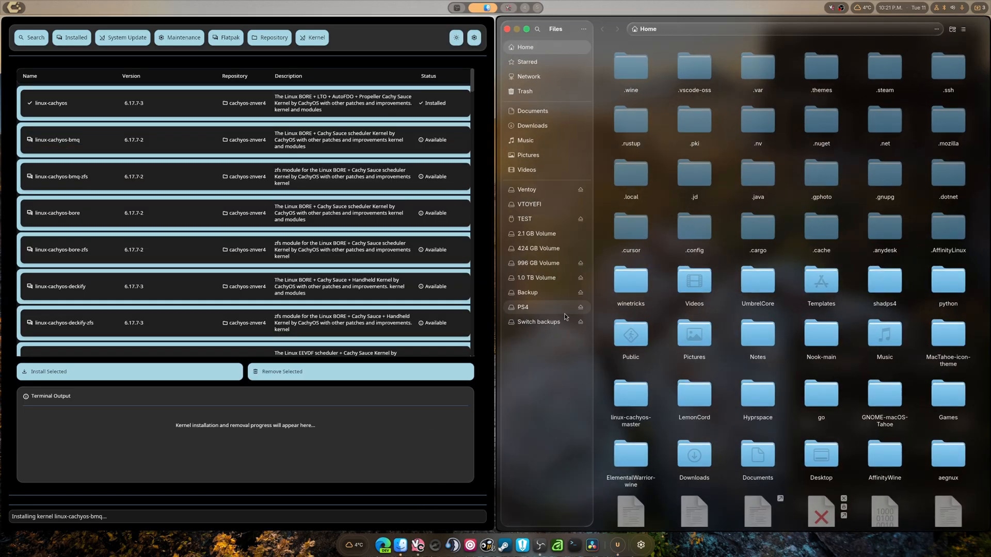
# Minimize UmbrelCore and close the Home folder Files window.
pyautogui.scroll(-3)
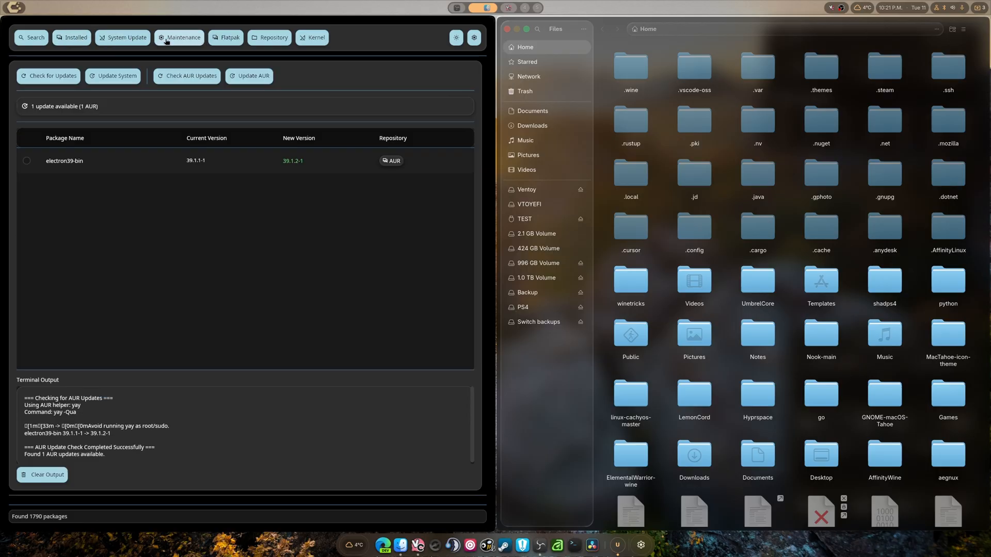
pyautogui.click(270, 38)
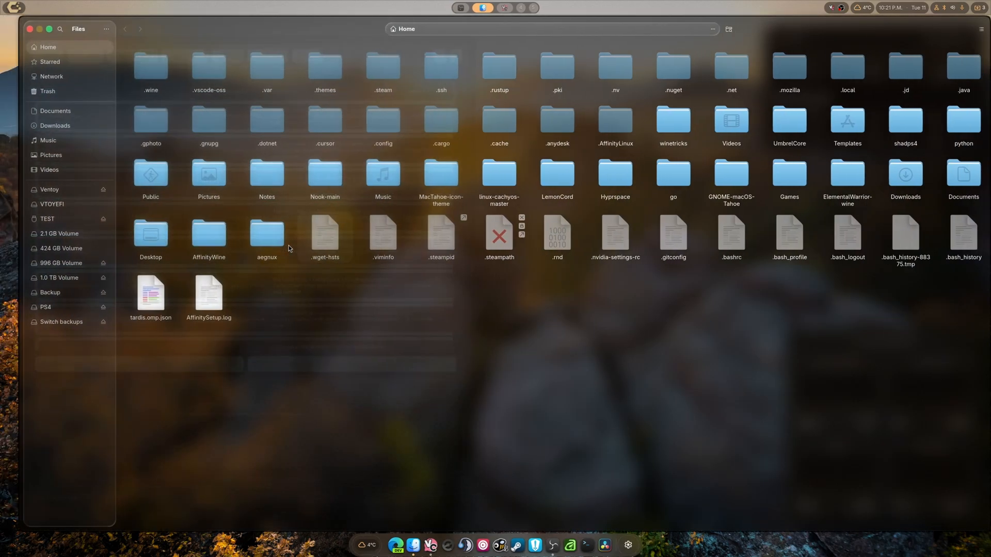
pyautogui.click(30, 29)
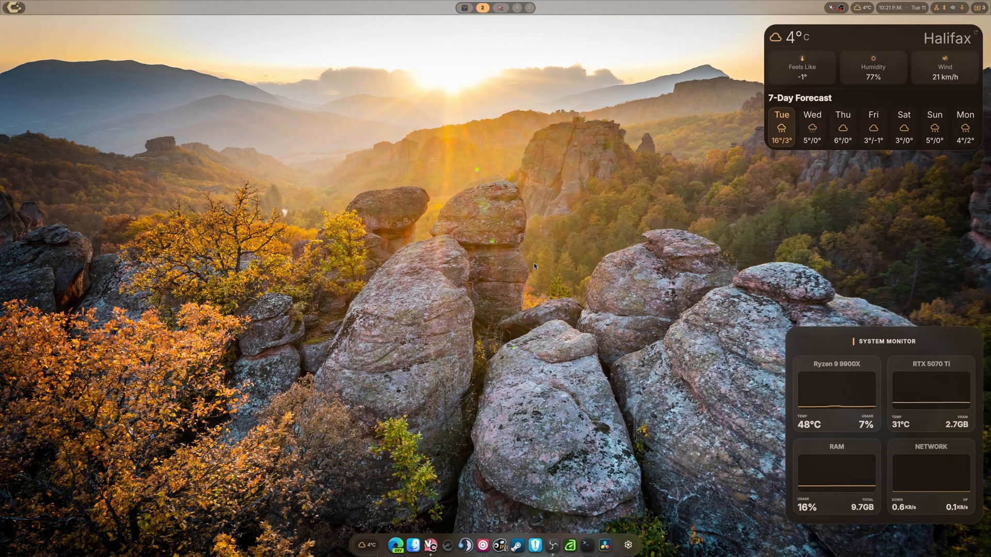
# Relaunch UmbrelCore from the dock, returning to its empty package search page.
pyautogui.click(12, 8)
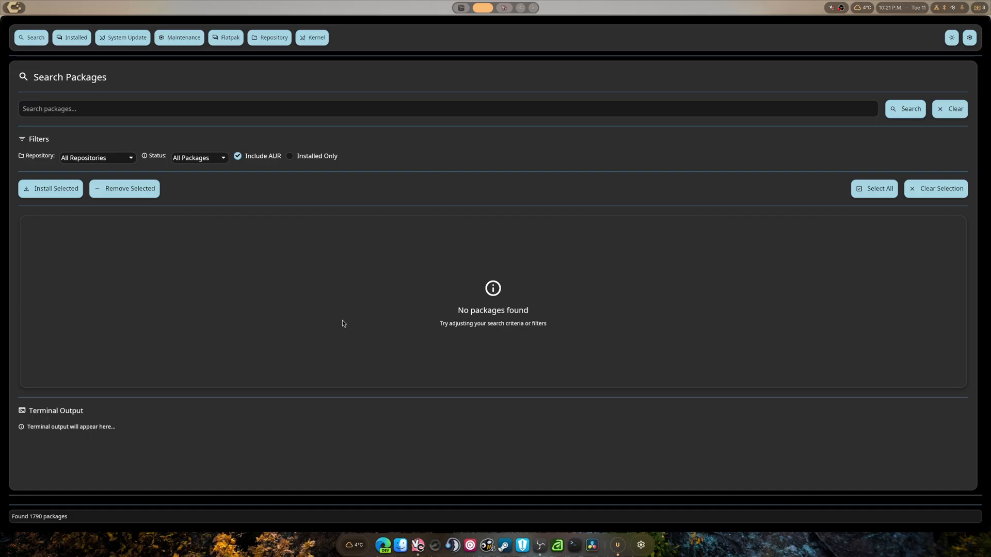
pyautogui.moveTo(345, 310)
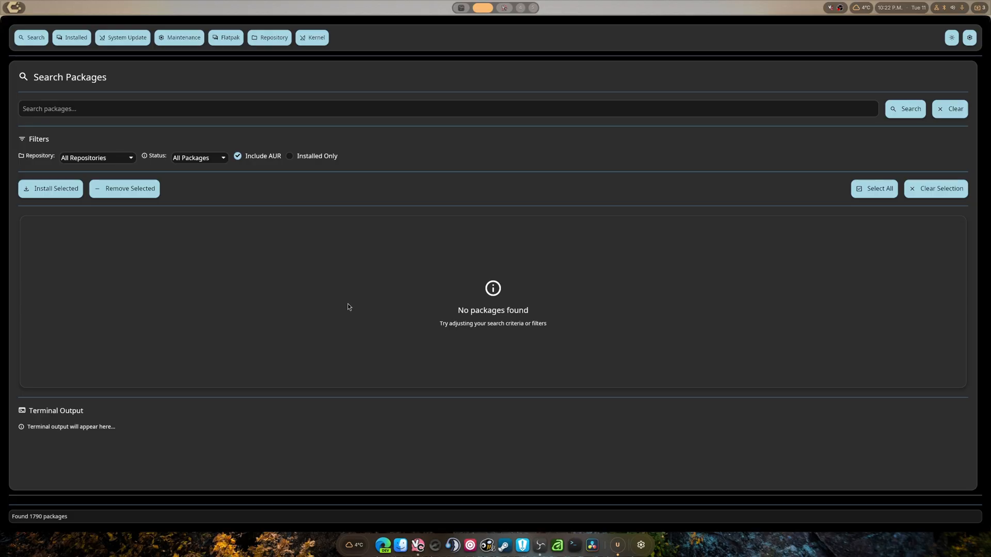
pyautogui.moveTo(355, 305)
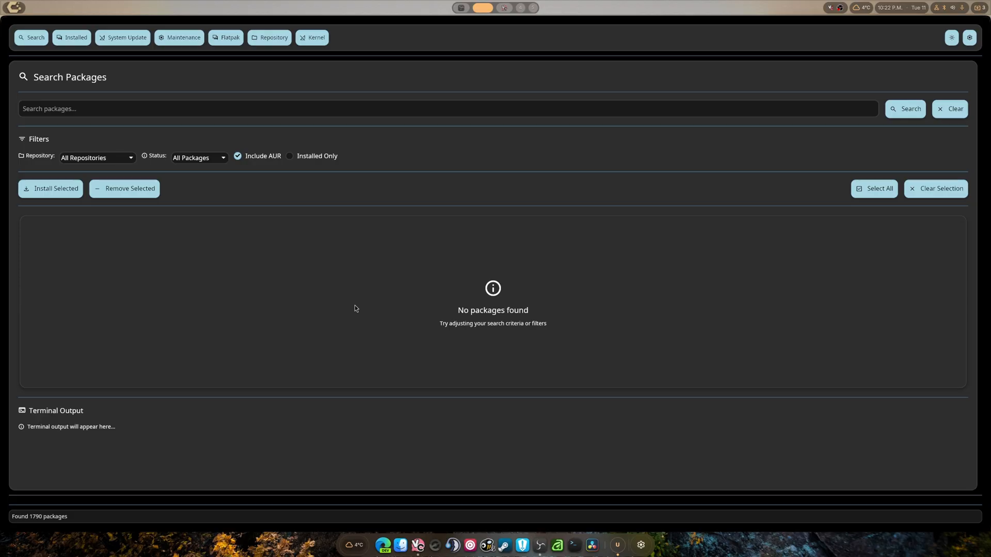
pyautogui.moveTo(357, 308)
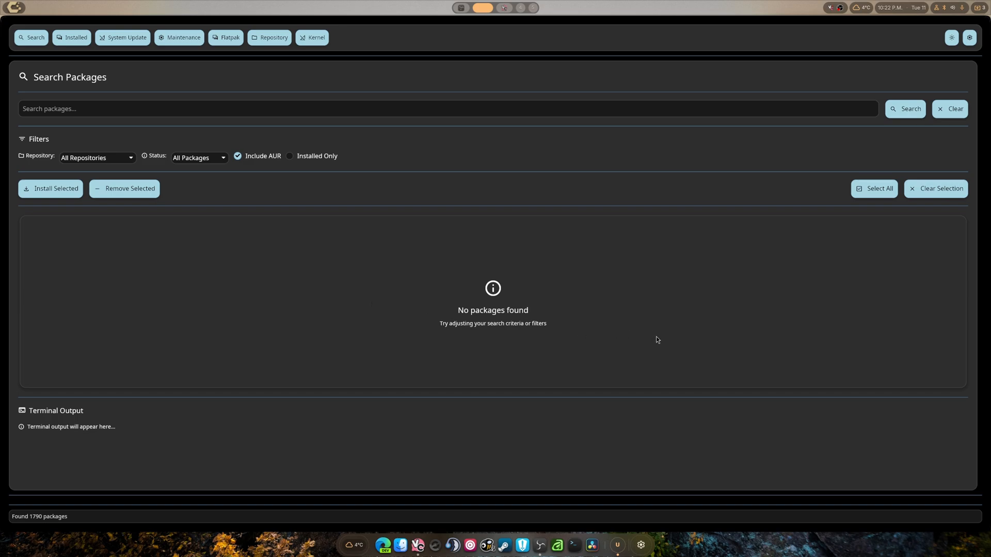
pyautogui.moveTo(660, 338)
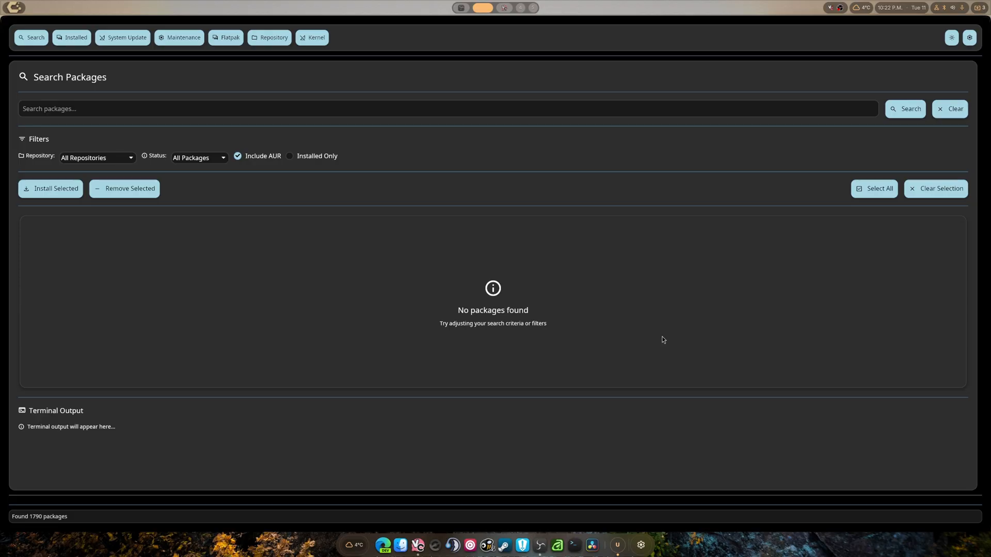
pyautogui.moveTo(372, 213)
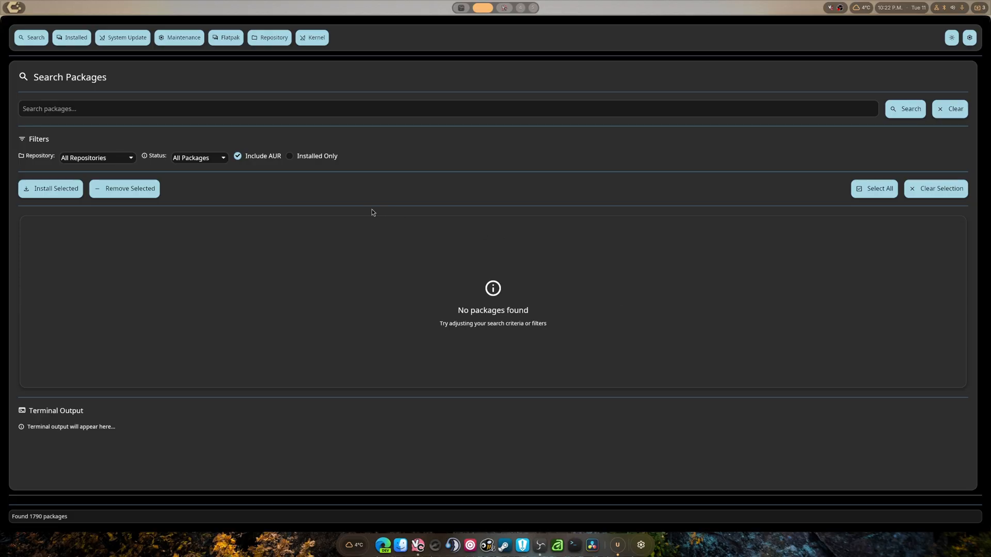
pyautogui.moveTo(727, 124)
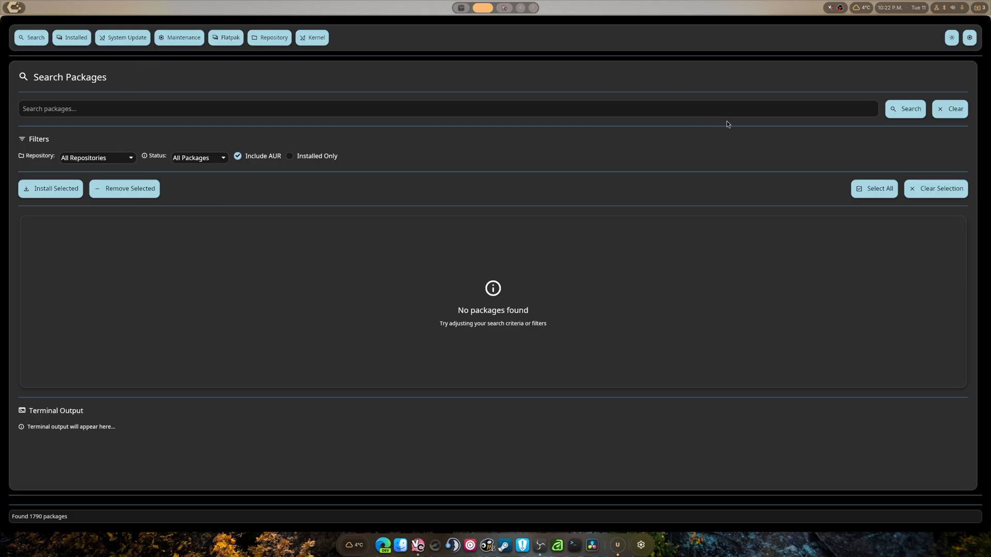
pyautogui.moveTo(526, 303)
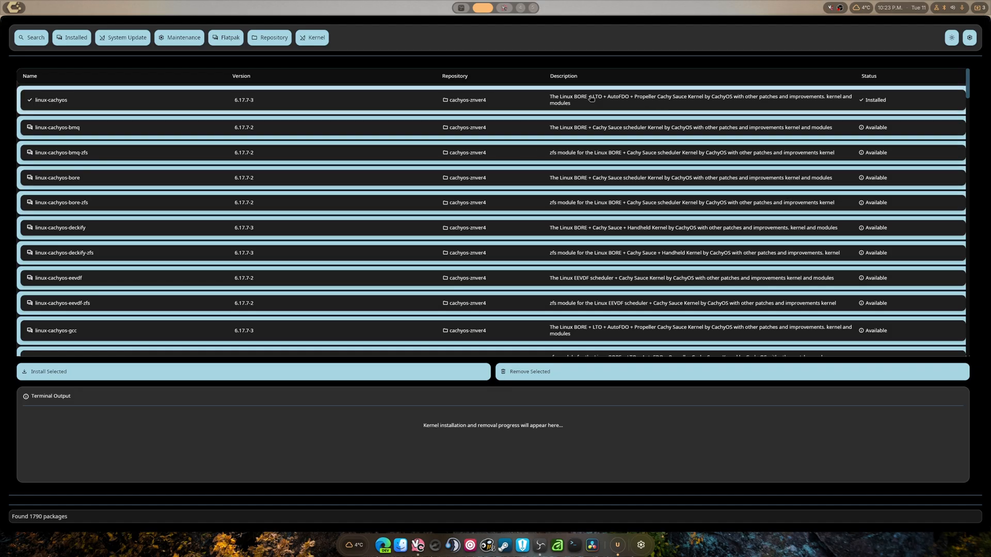
pyautogui.moveTo(495, 439)
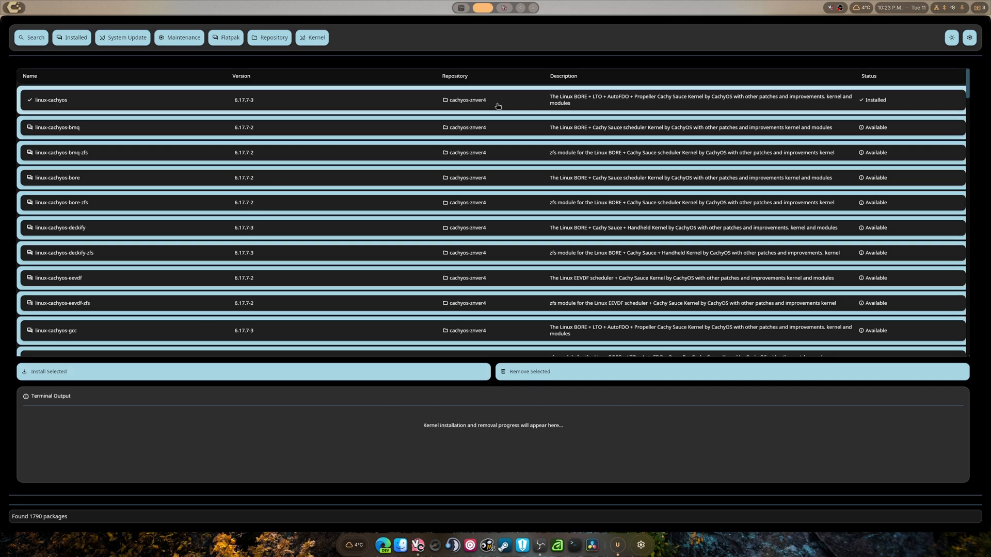
pyautogui.moveTo(437, 272)
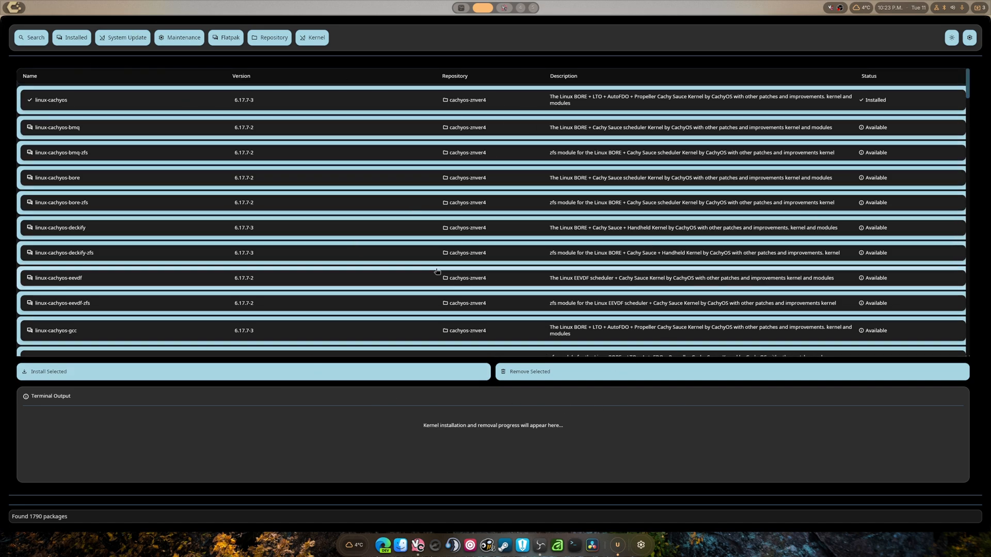
# Return to the Search tab, which shows the empty package search page.
pyautogui.click(31, 37)
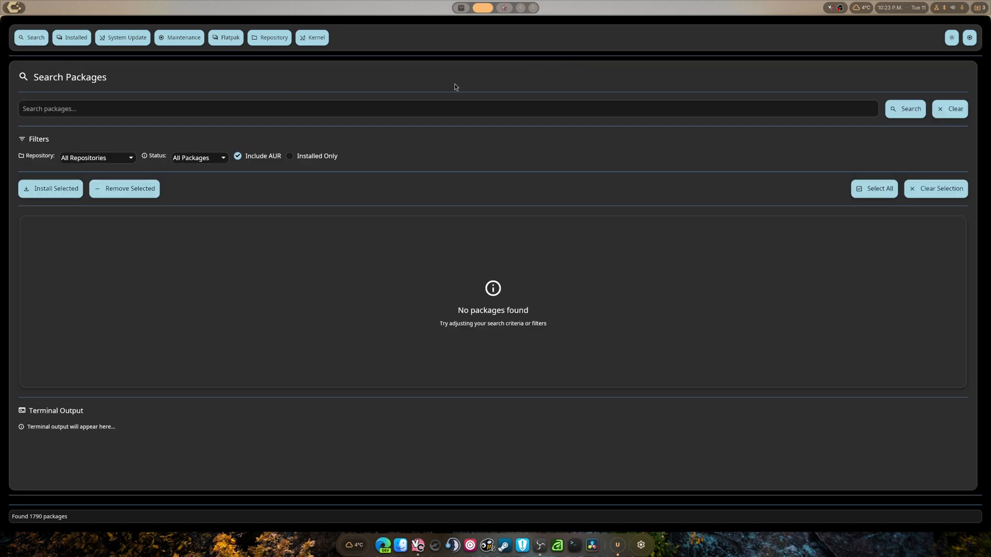
pyautogui.moveTo(439, 263)
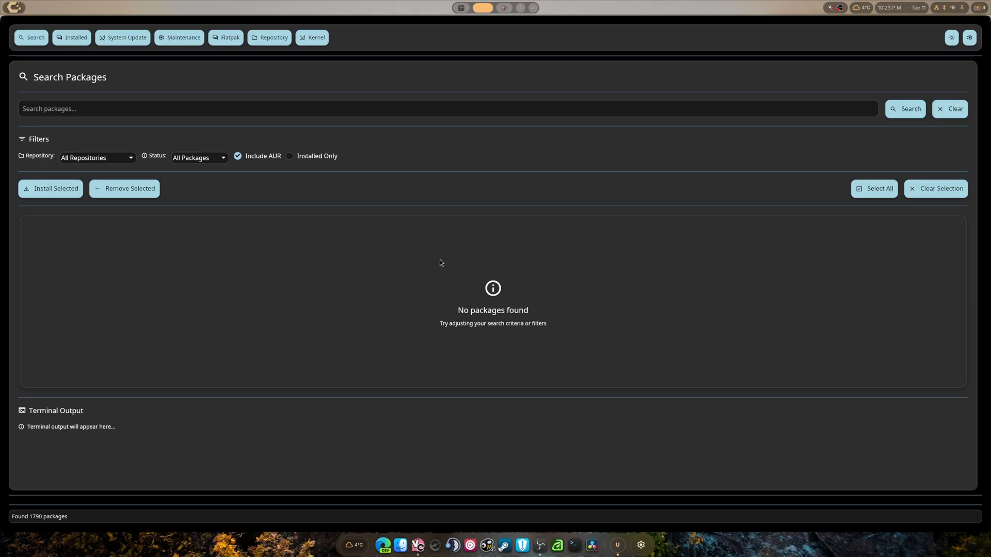
pyautogui.moveTo(456, 256)
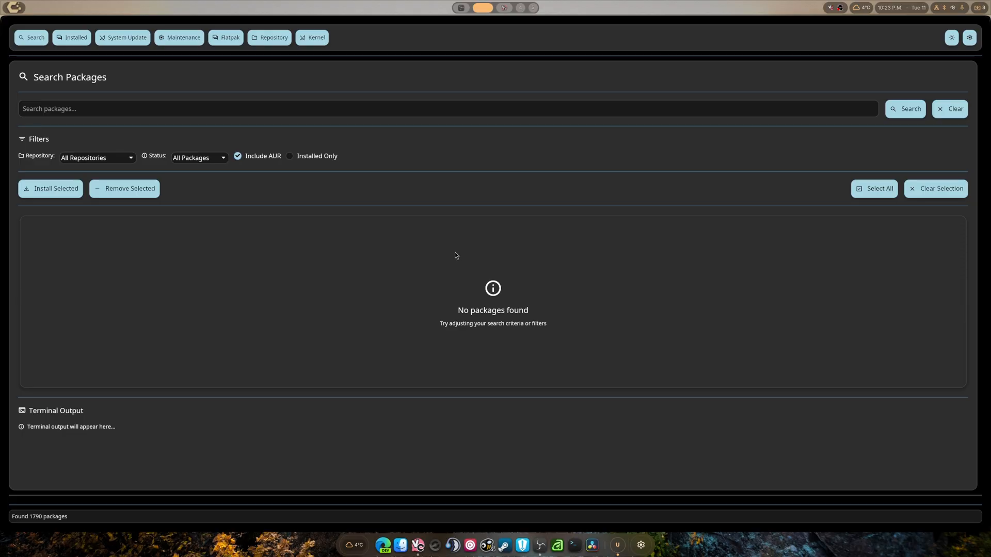